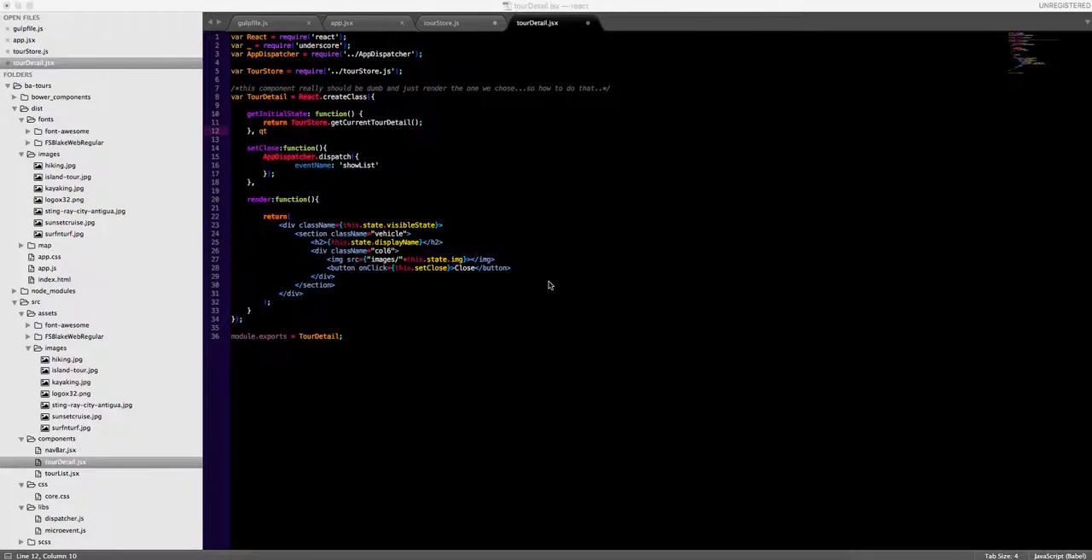
{"action": "mouse_move", "coordinate": [375, 80]}
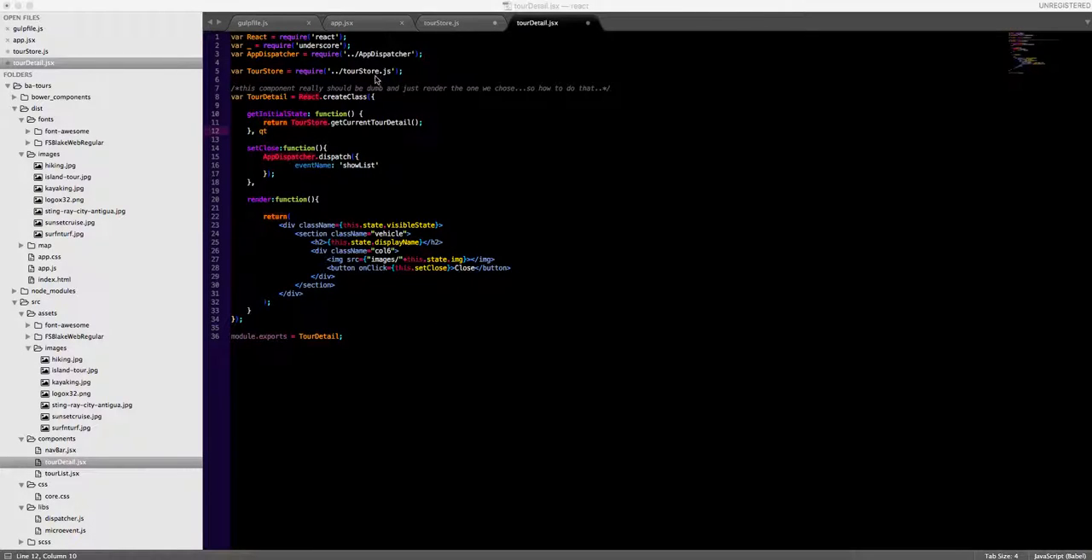
Show app.jsx with the AppControllerView's tour detail and list state handling
{"action": "left_click", "coordinate": [341, 24]}
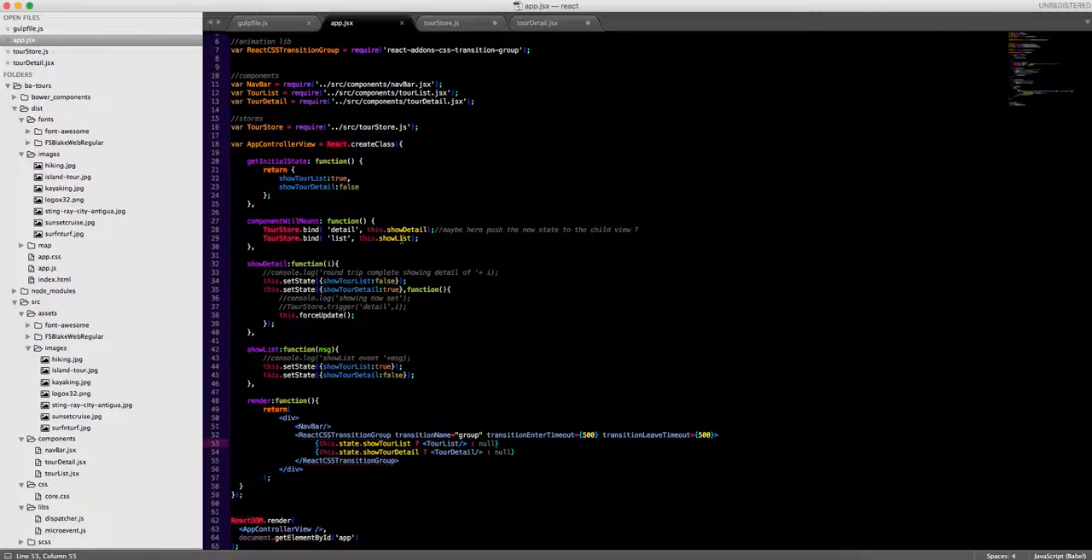
{"action": "mouse_move", "coordinate": [382, 418]}
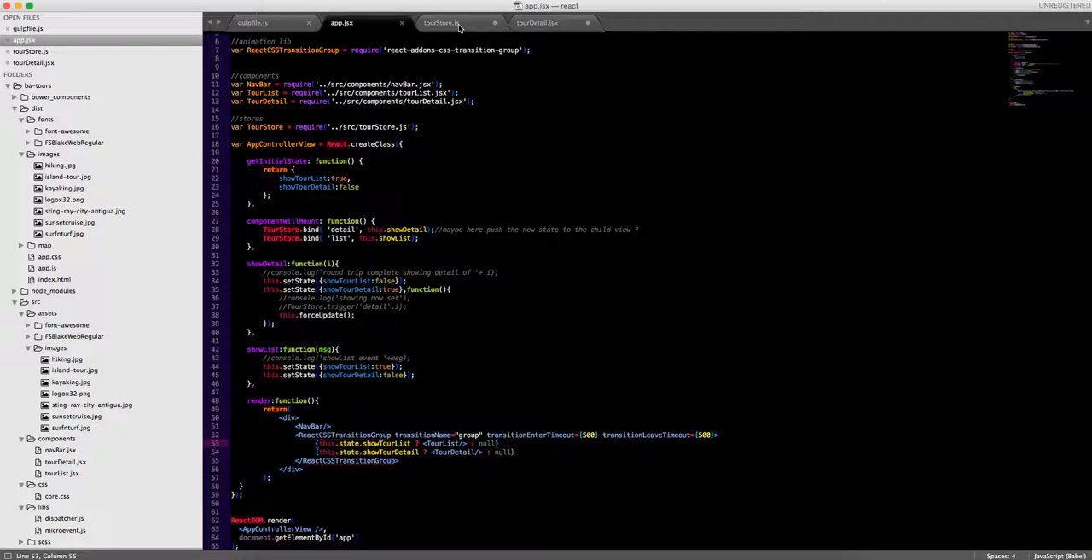
Return to tourDetail.jsx and highlight getInitialState, which reads from TourStore
{"action": "left_click", "coordinate": [537, 24]}
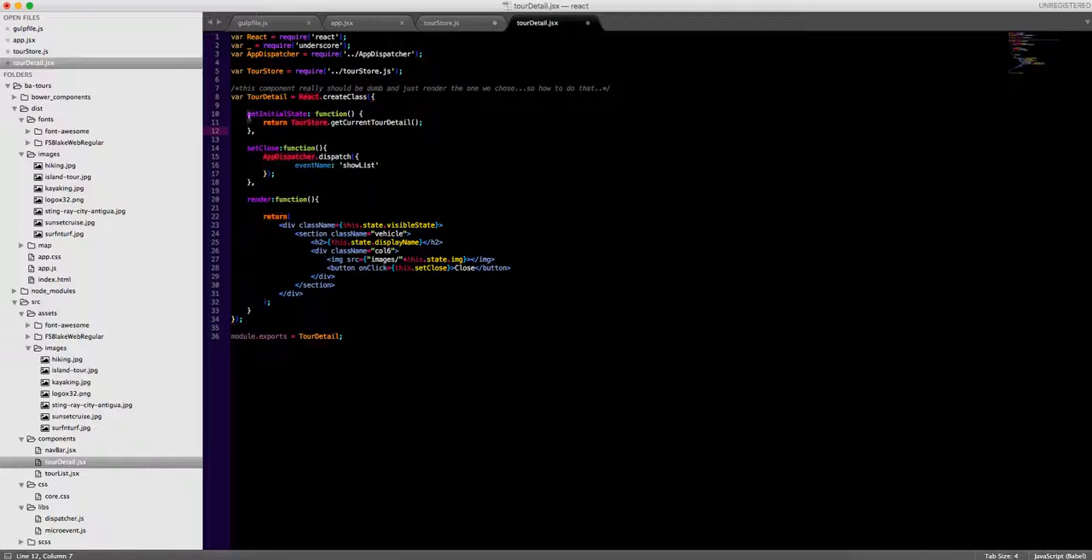
{"action": "double_click", "coordinate": [305, 123]}
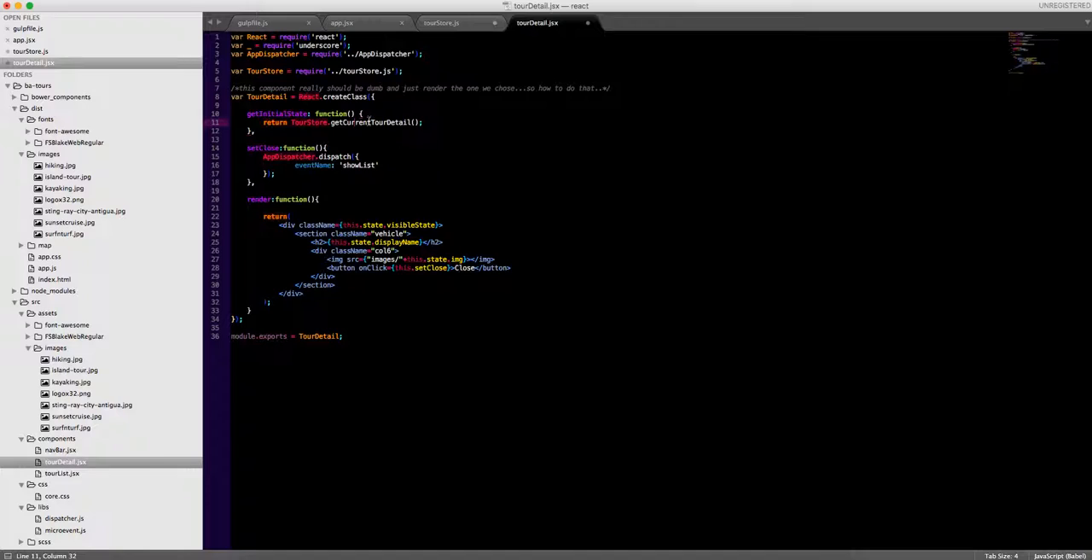
Review tourStore.js: the _currentTour reference, tour data array and getCurrentTourDetail getter
{"action": "left_click", "coordinate": [440, 22]}
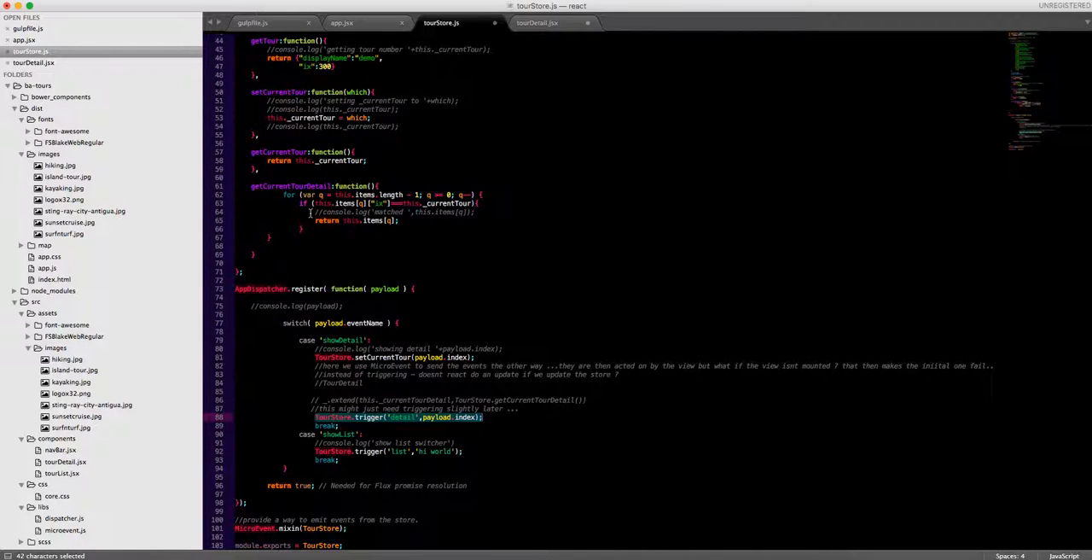
{"action": "mouse_move", "coordinate": [412, 208]}
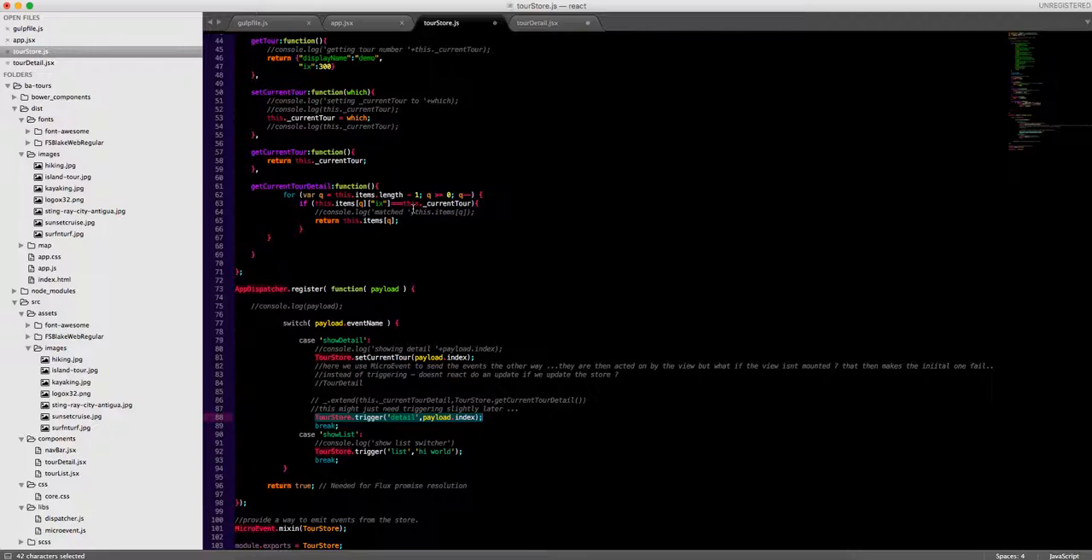
{"action": "double_click", "coordinate": [444, 203]}
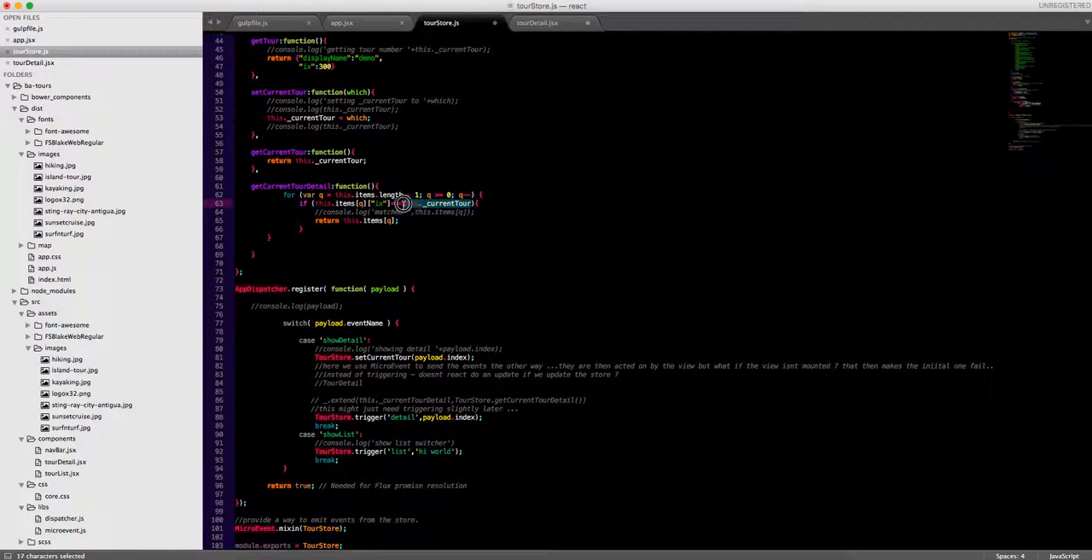
{"action": "left_click", "coordinate": [401, 203]}
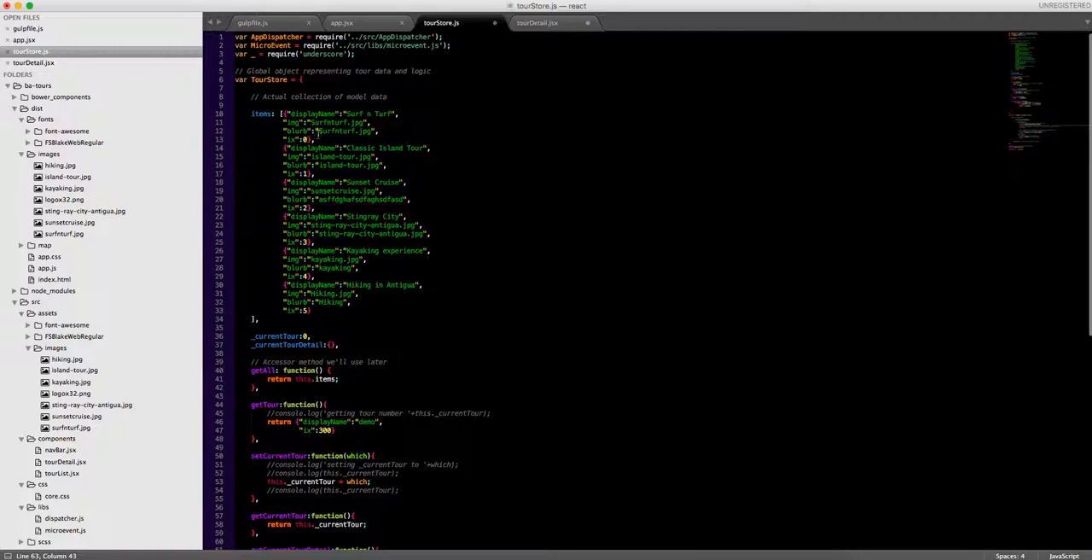
{"action": "left_click", "coordinate": [305, 174]}
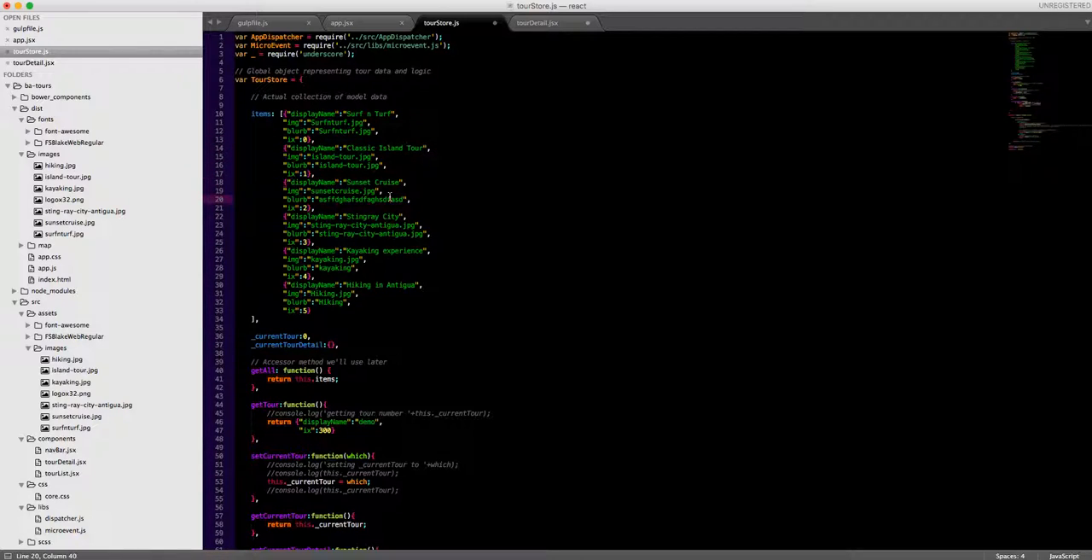
{"action": "scroll", "scroll_direction": "down", "scroll_amount": 3}
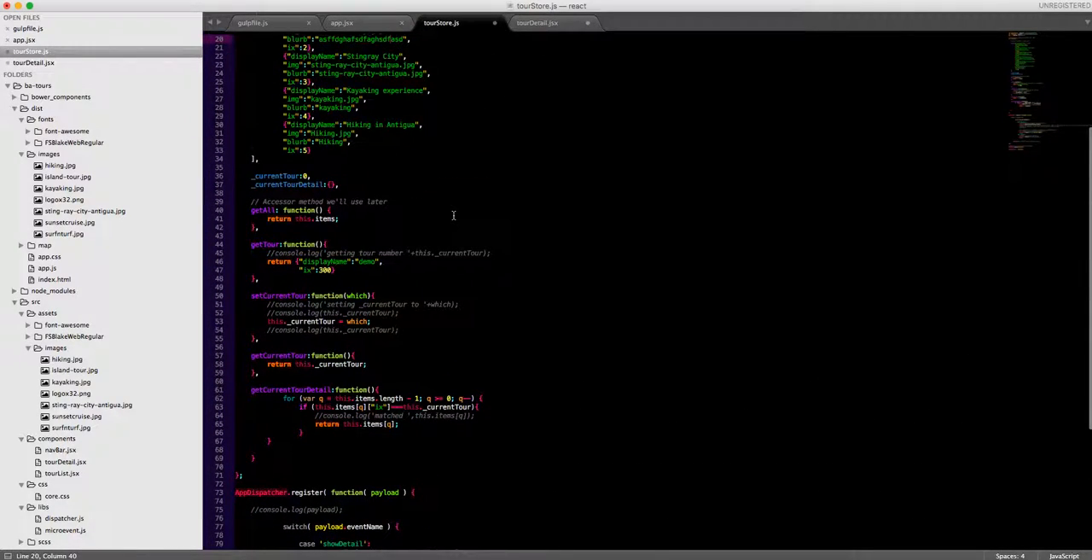
Return to tourDetail.jsx and place the cursor in the component code
{"action": "left_click", "coordinate": [536, 24]}
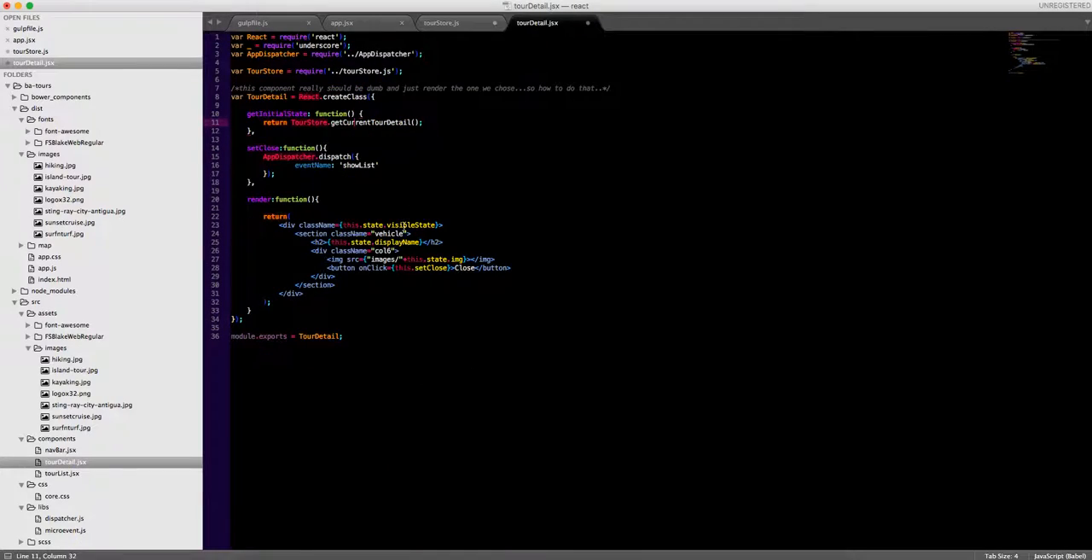
{"action": "left_click", "coordinate": [406, 225]}
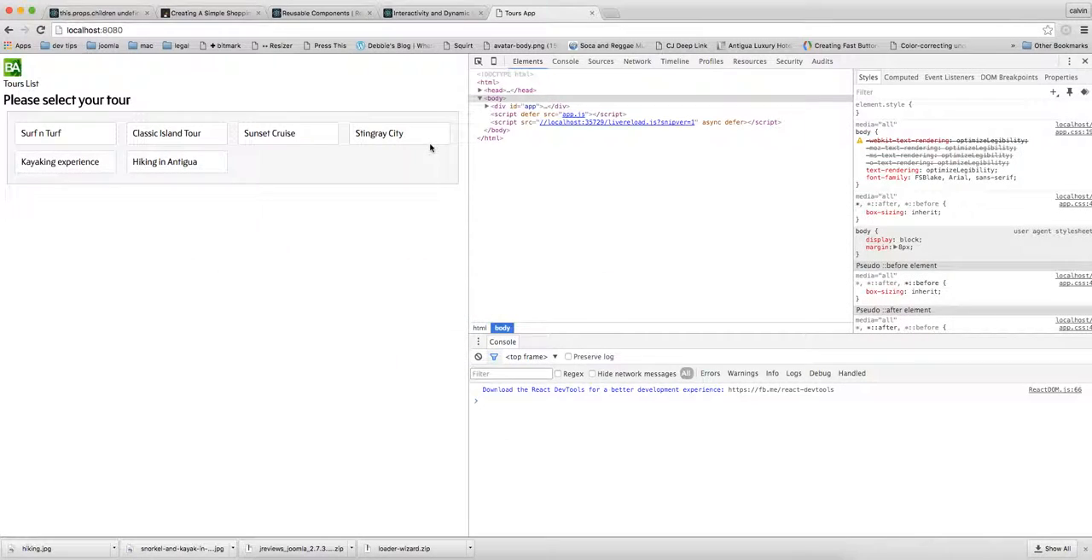
In the Tours App, view Kayaking experience, Classic Island Tour and Sunset Cruise details, closing each
{"action": "left_click", "coordinate": [379, 133]}
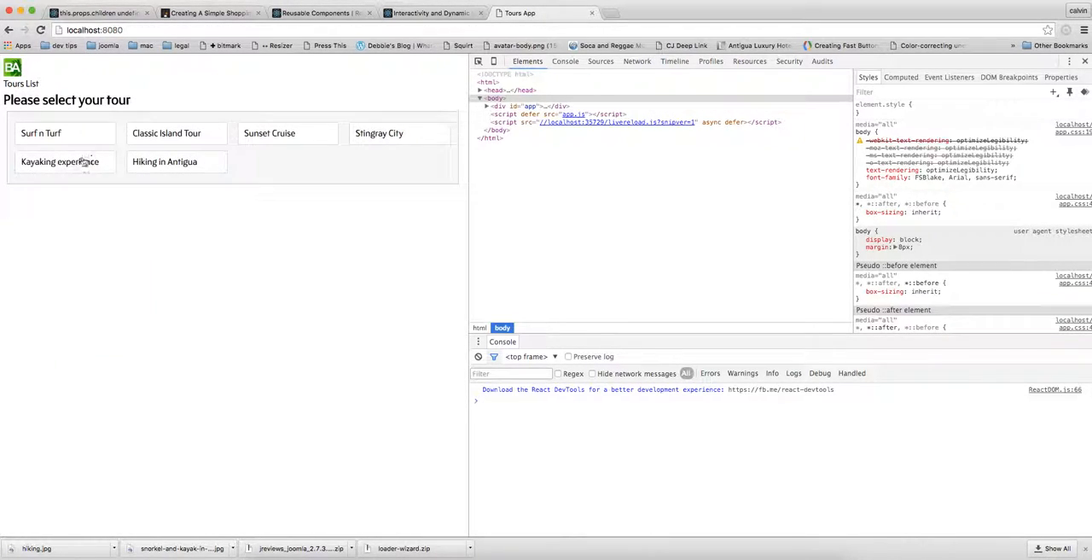
{"action": "left_click", "coordinate": [60, 161]}
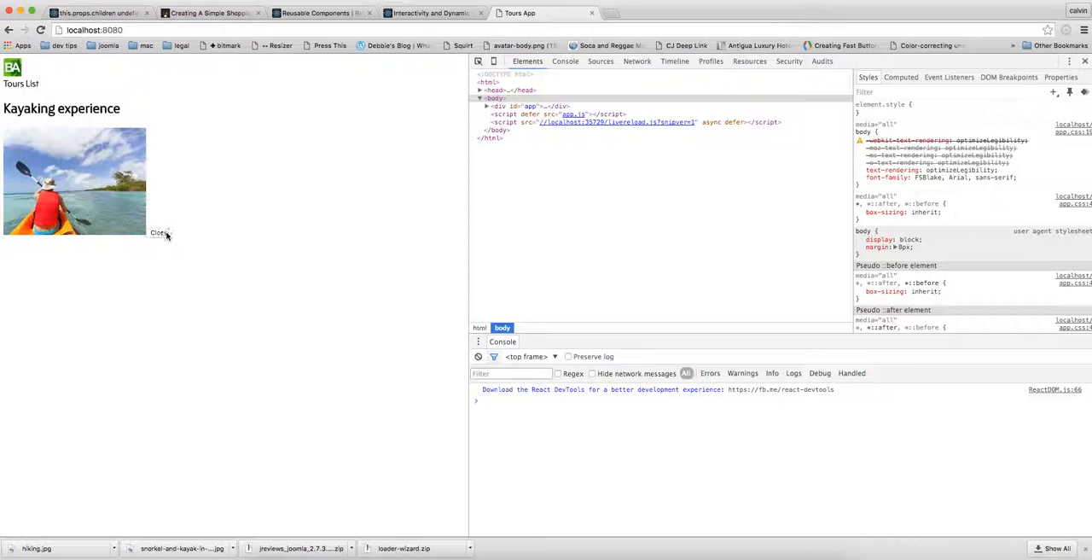
{"action": "left_click", "coordinate": [159, 232]}
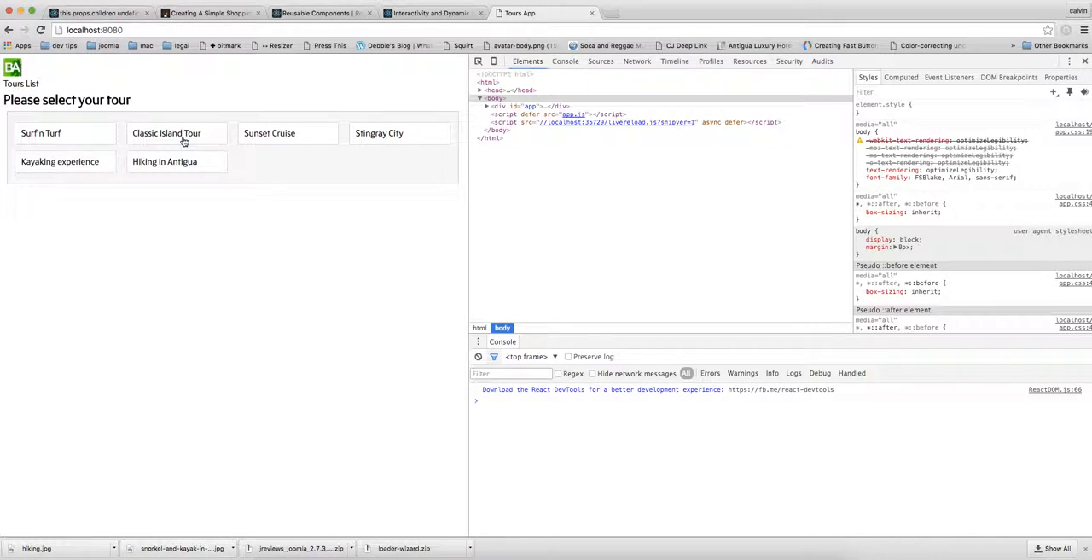
{"action": "left_click", "coordinate": [168, 133]}
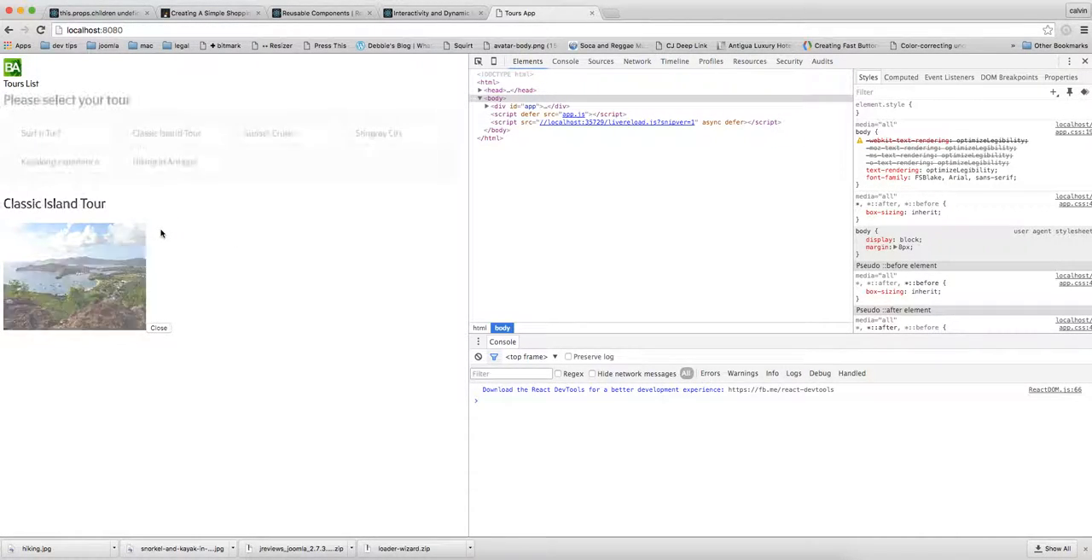
{"action": "left_click", "coordinate": [270, 133]}
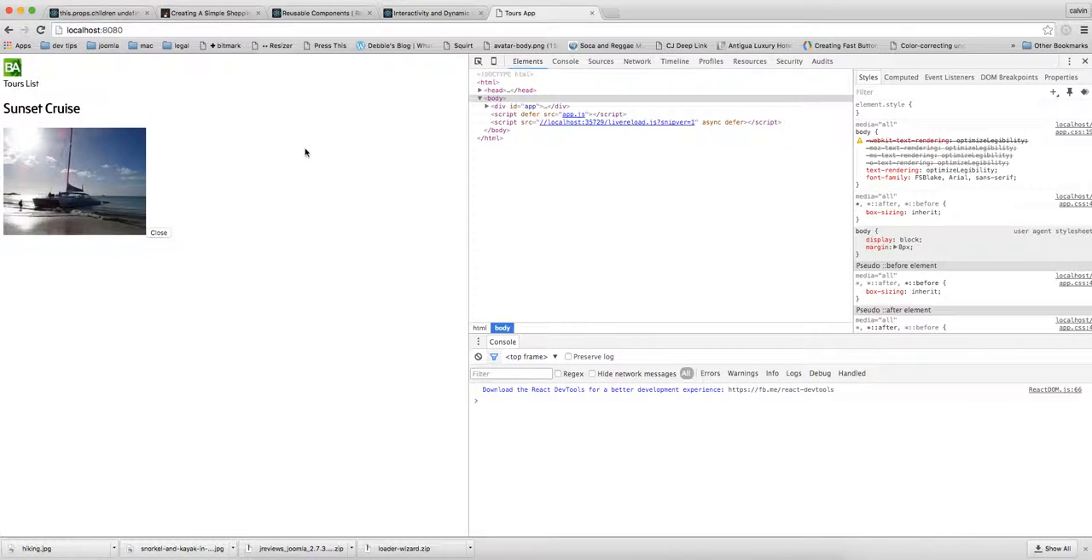
{"action": "left_click", "coordinate": [159, 233]}
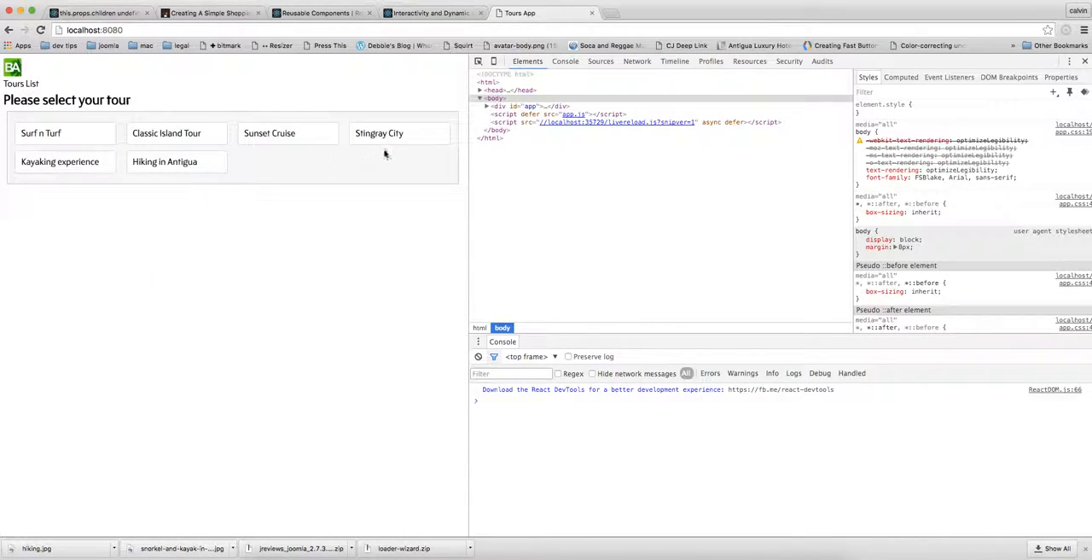
View Stingray City and Kayaking experience details and close them to return to the tour list
{"action": "left_click", "coordinate": [378, 134]}
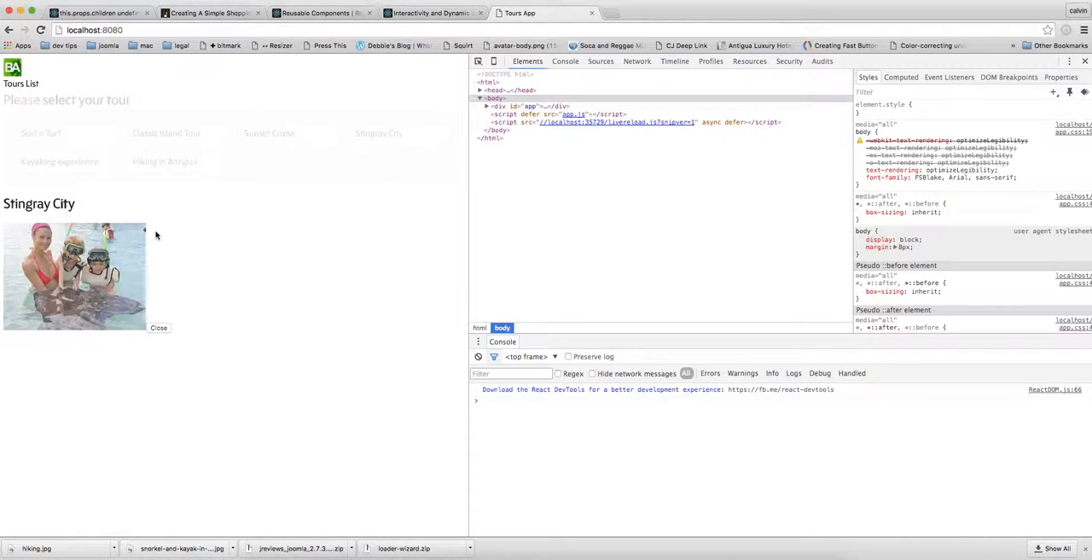
{"action": "left_click", "coordinate": [58, 160]}
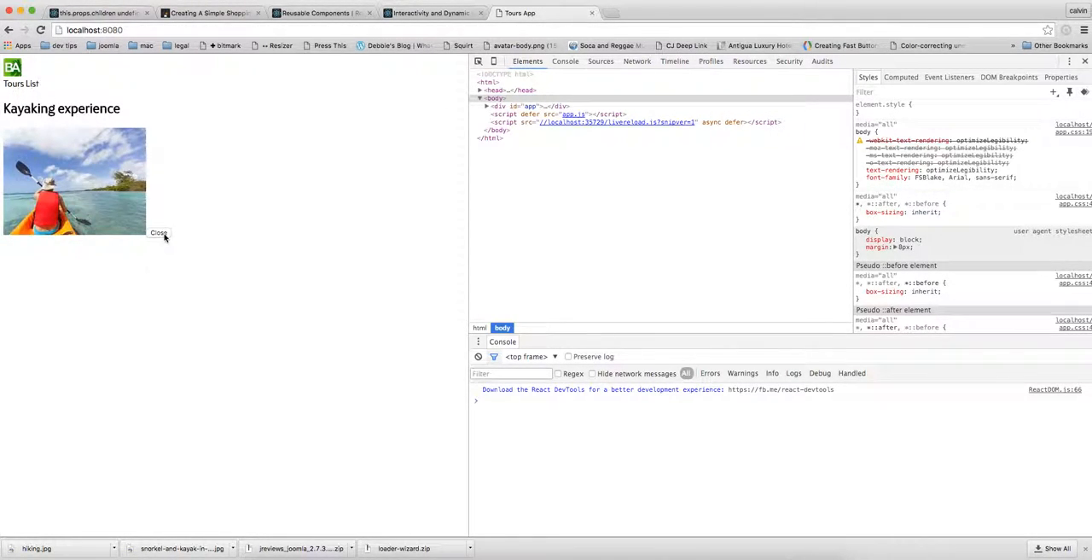
{"action": "left_click", "coordinate": [159, 232]}
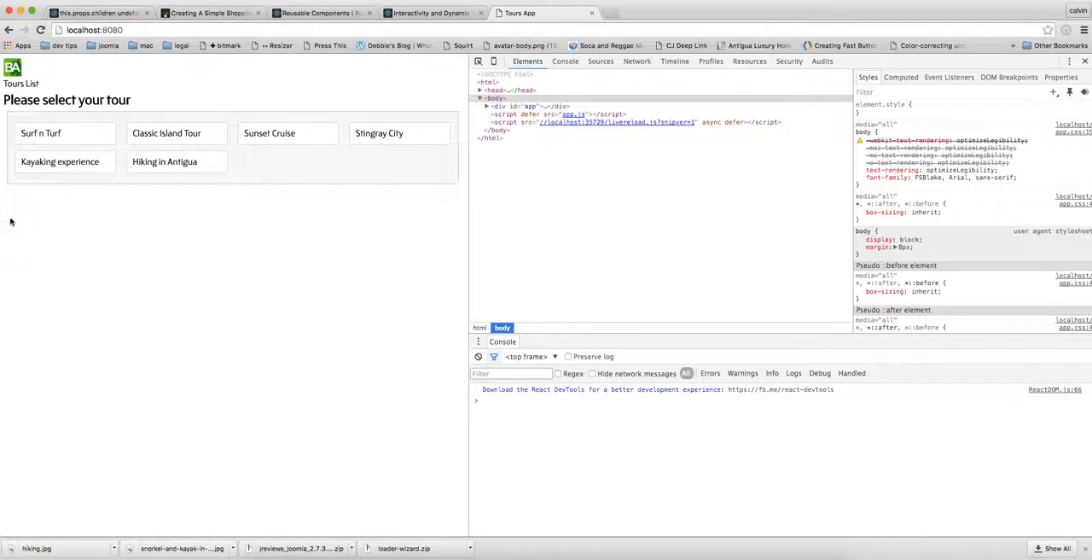
{"action": "left_click", "coordinate": [379, 133]}
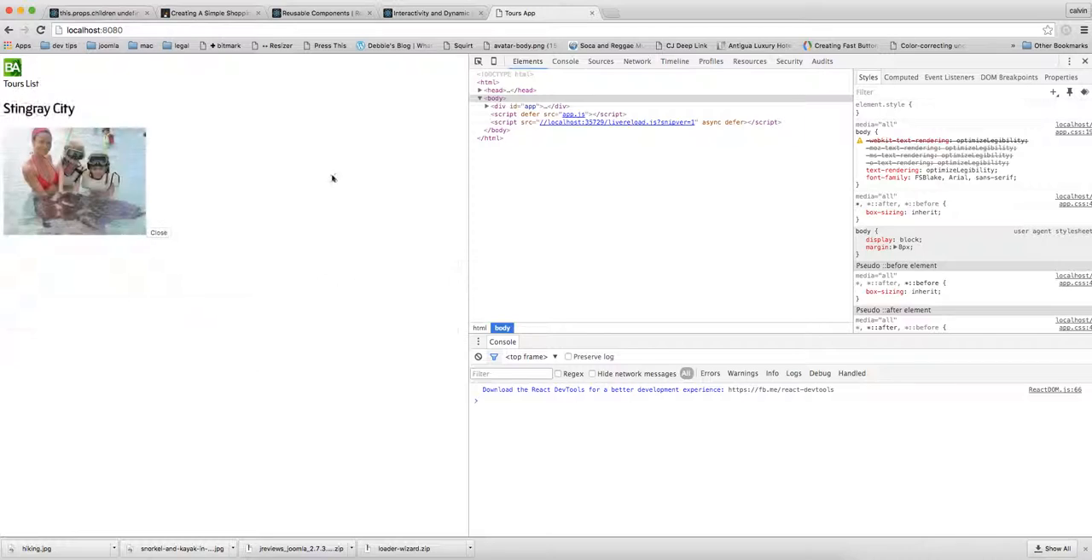
{"action": "left_click", "coordinate": [158, 232]}
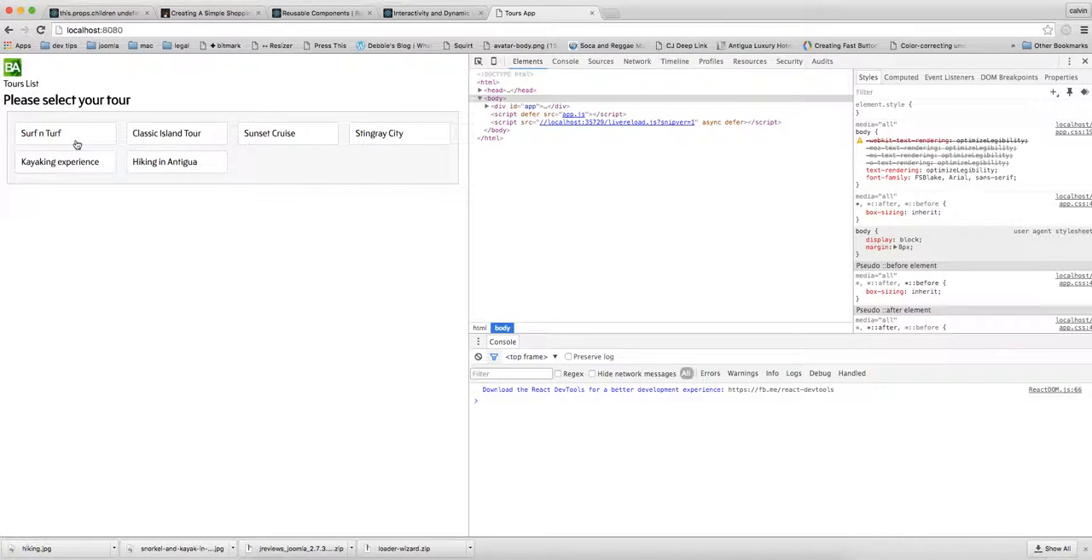
{"action": "left_click", "coordinate": [59, 160]}
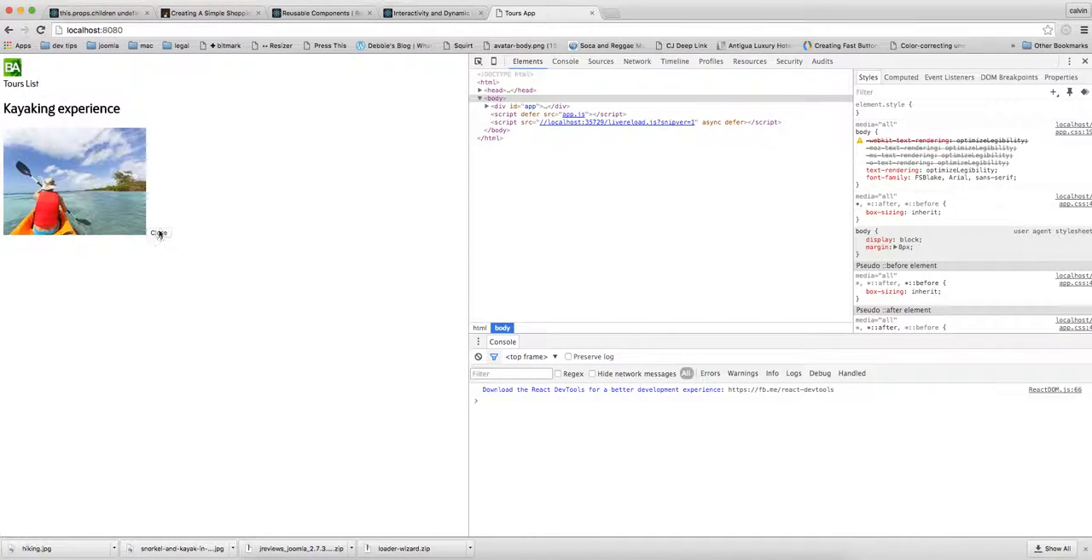
{"action": "left_click", "coordinate": [161, 232]}
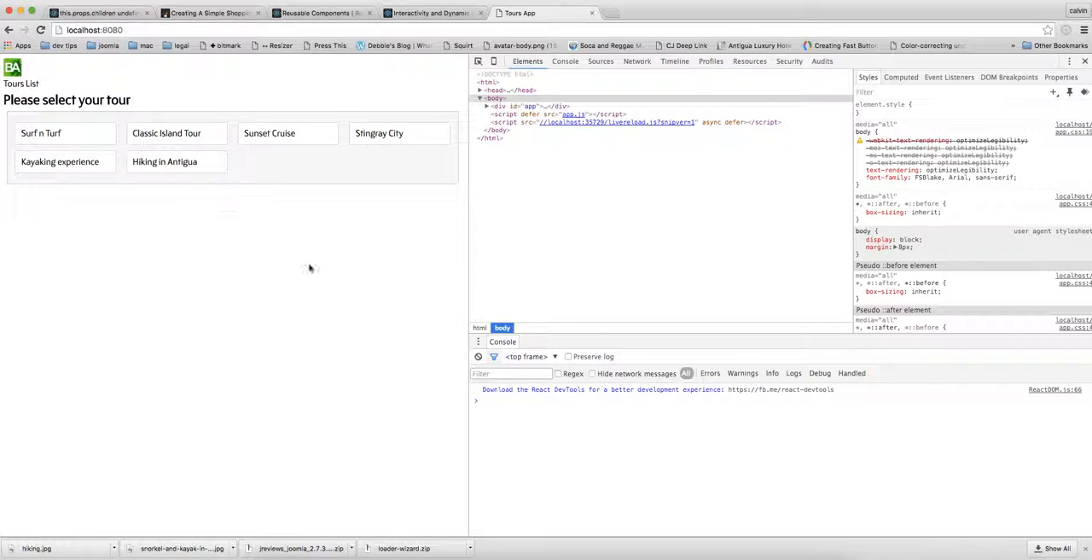
{"action": "mouse_move", "coordinate": [75, 323]}
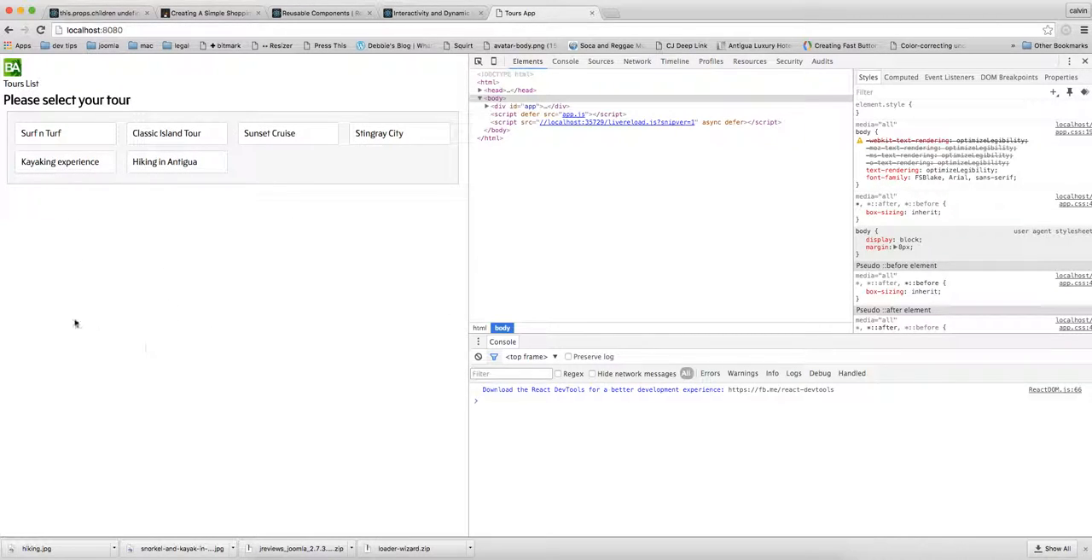
{"action": "mouse_move", "coordinate": [36, 198]}
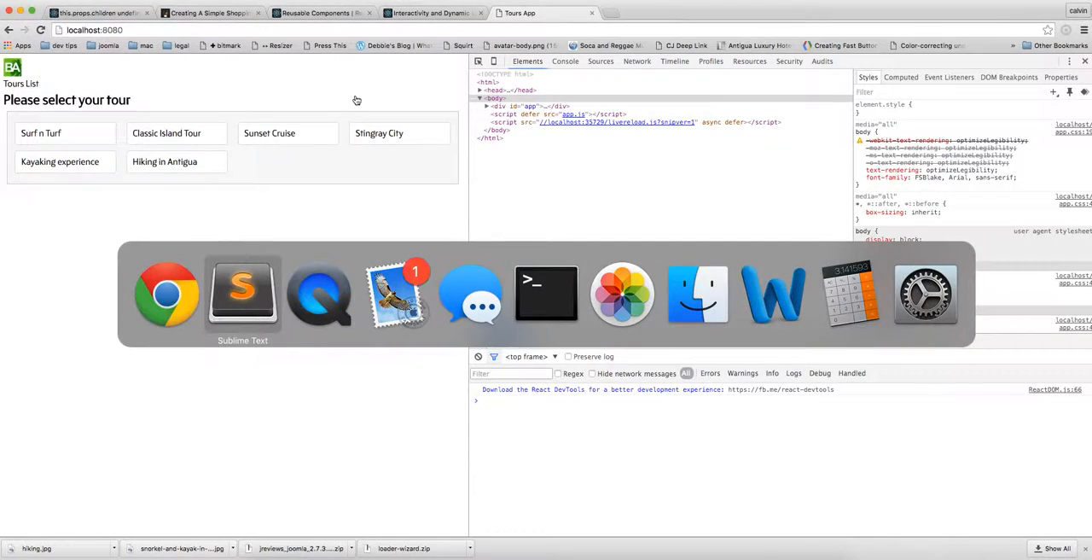
Restore the longer TourDetail version and highlight the 'detail' event in its TourStore binding
{"action": "left_click", "coordinate": [242, 293]}
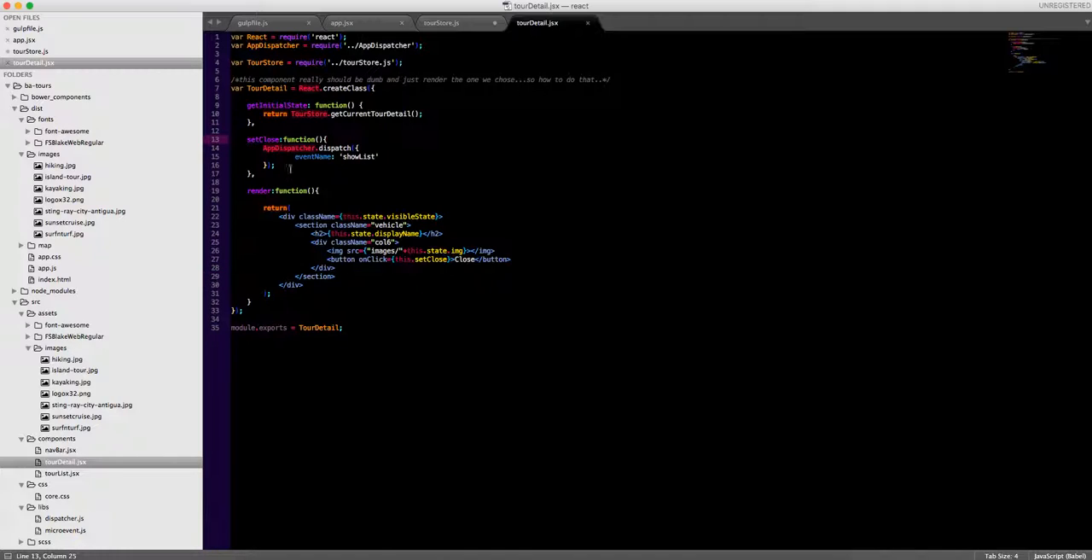
{"action": "left_click", "coordinate": [283, 174]}
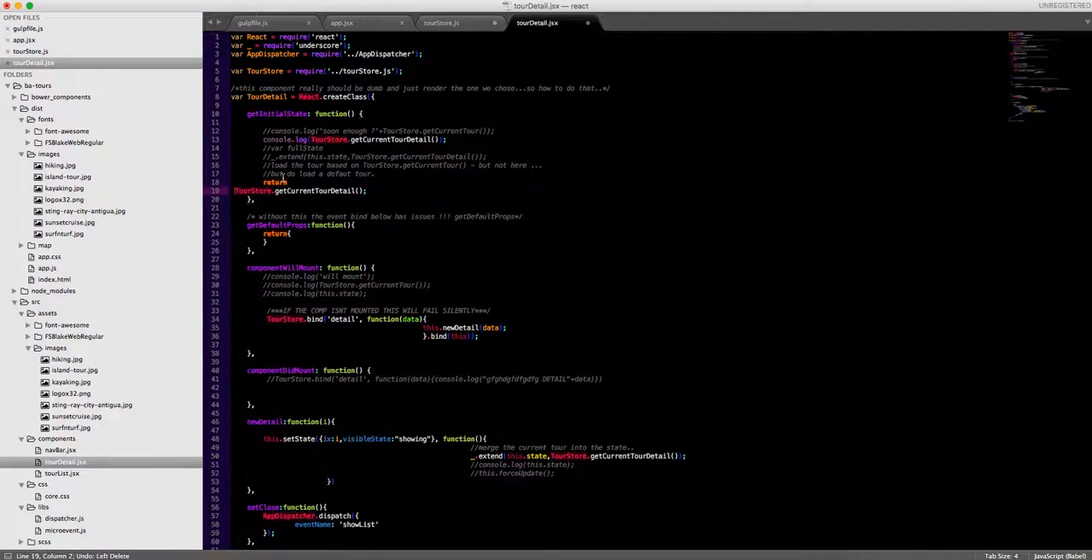
{"action": "scroll", "scroll_direction": "down", "scroll_amount": 3}
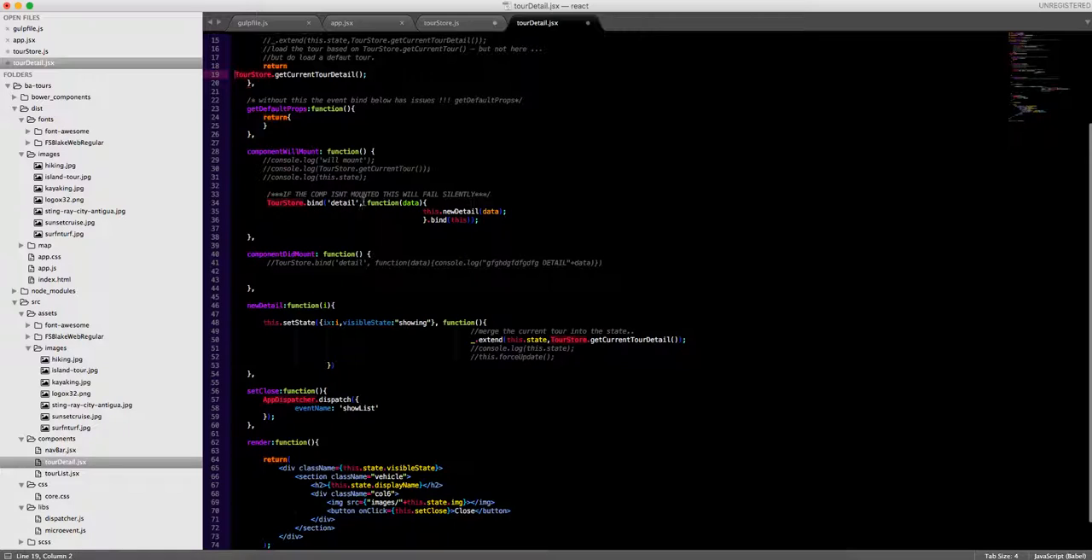
{"action": "double_click", "coordinate": [341, 203]}
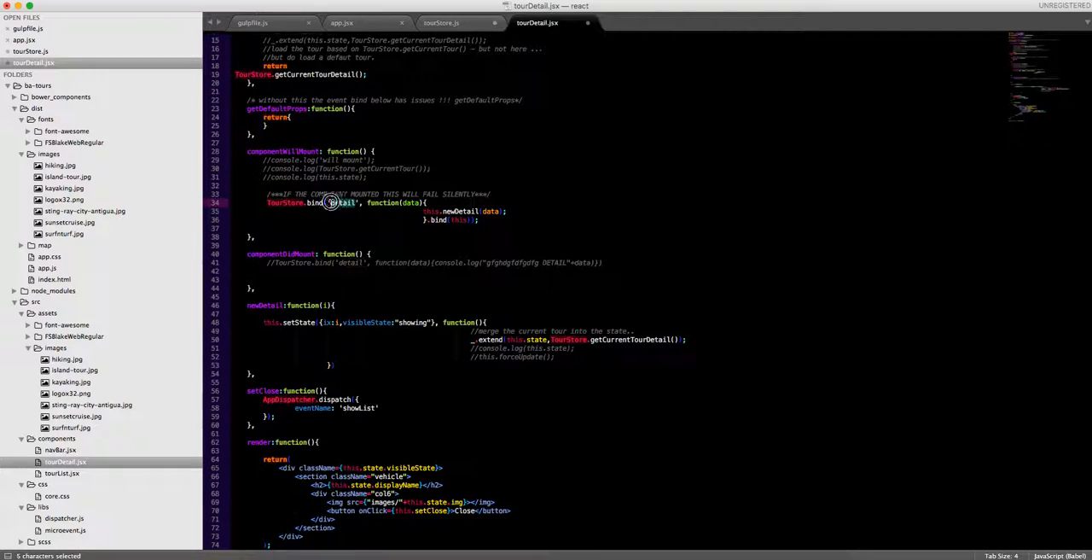
{"action": "left_click", "coordinate": [440, 22]}
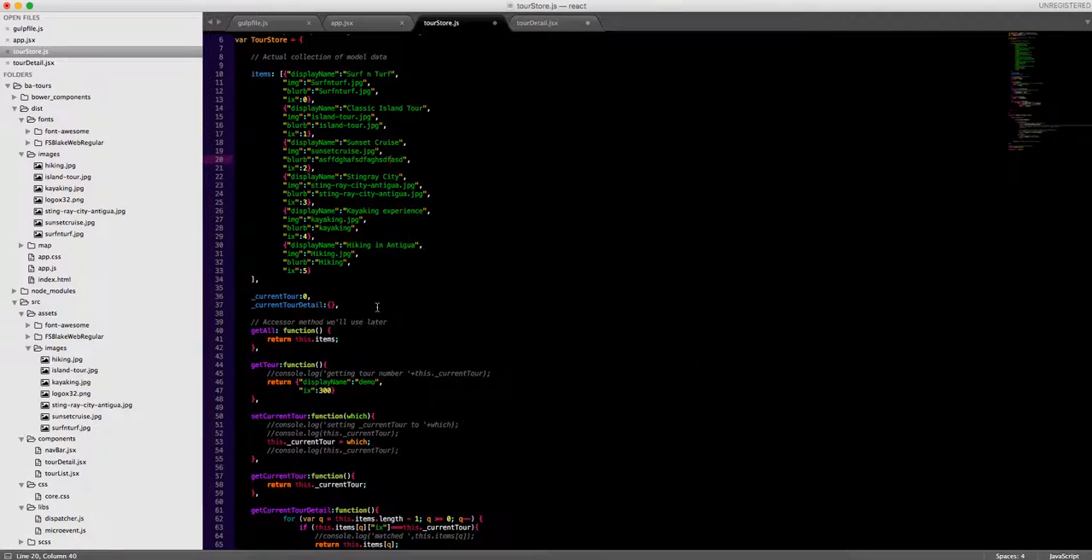
{"action": "scroll", "scroll_direction": "down", "scroll_amount": 3}
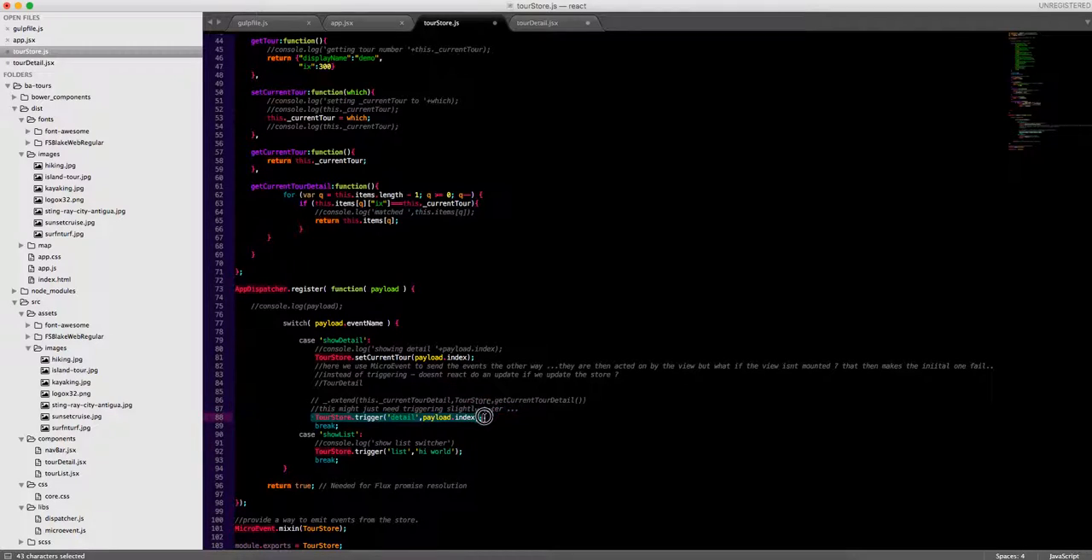
{"action": "left_click", "coordinate": [427, 418]}
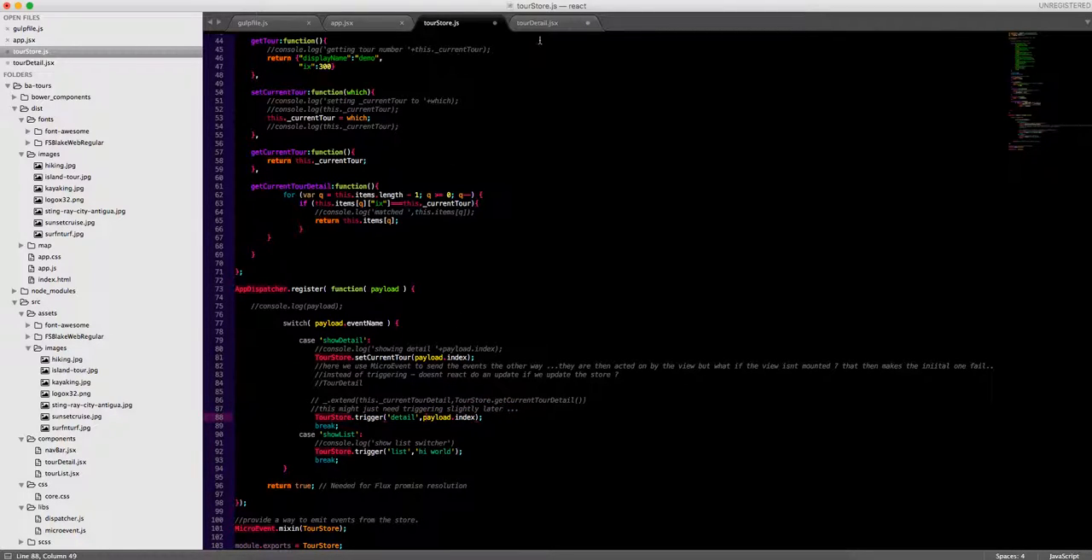
{"action": "left_click", "coordinate": [537, 24]}
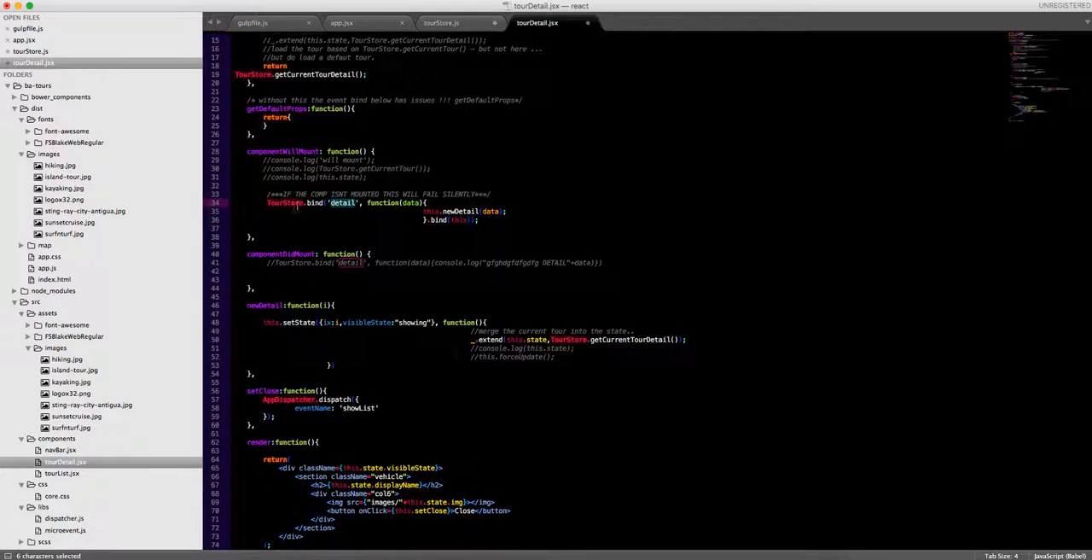
Bring back the short TourDetail and select its getInitialState block using TourStore.getCurrentTourDetail
{"action": "scroll", "scroll_direction": "up", "scroll_amount": 3}
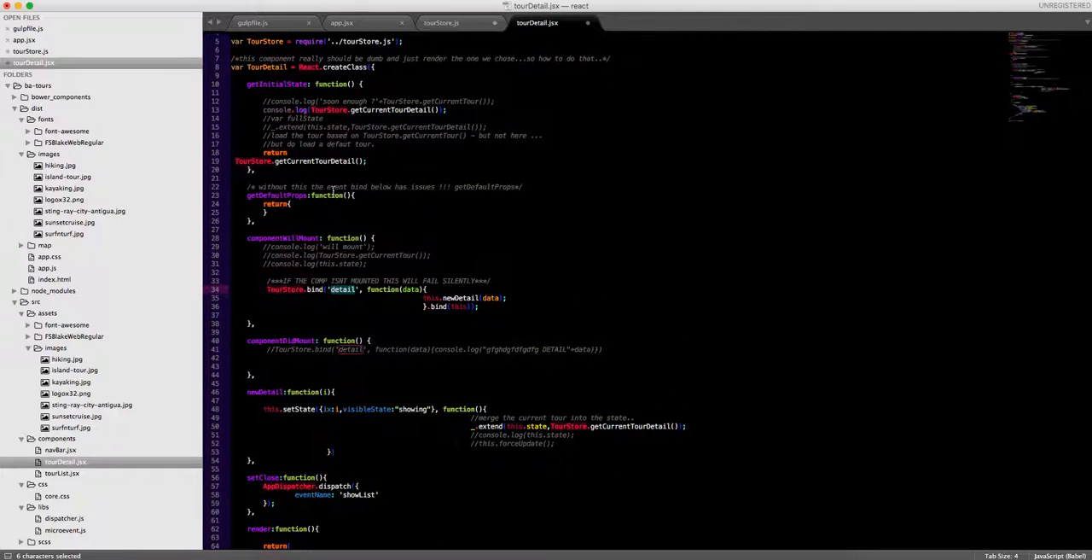
{"action": "scroll", "scroll_direction": "down", "scroll_amount": 3}
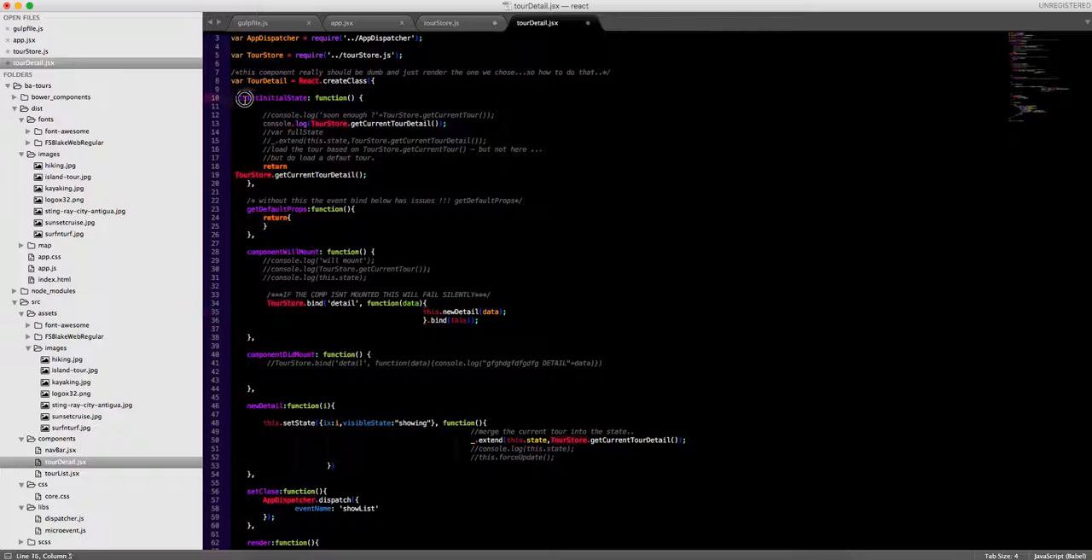
{"action": "left_click_drag", "start_coordinate": [246, 97], "coordinate": [454, 160]}
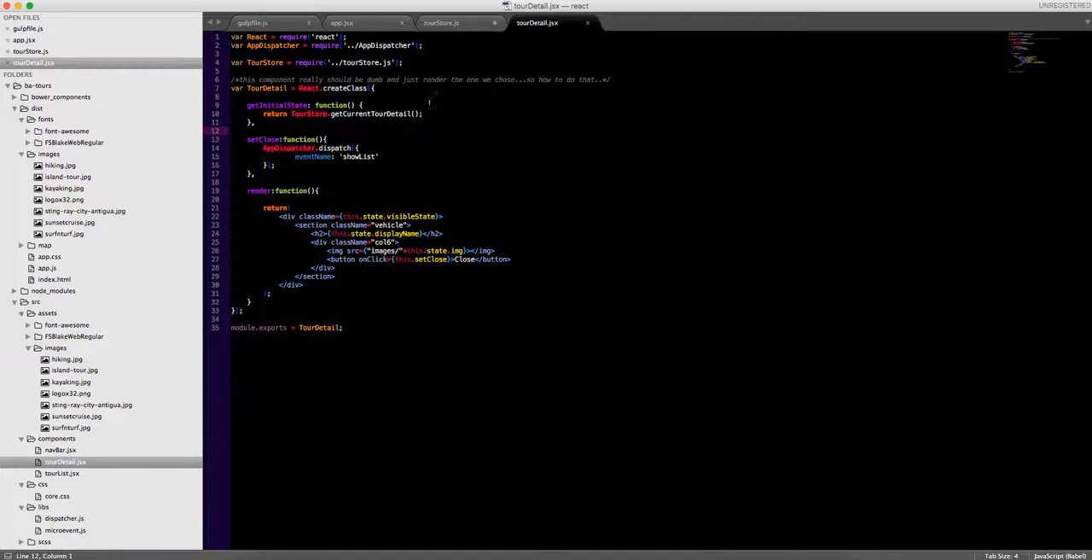
{"action": "mouse_move", "coordinate": [464, 24]}
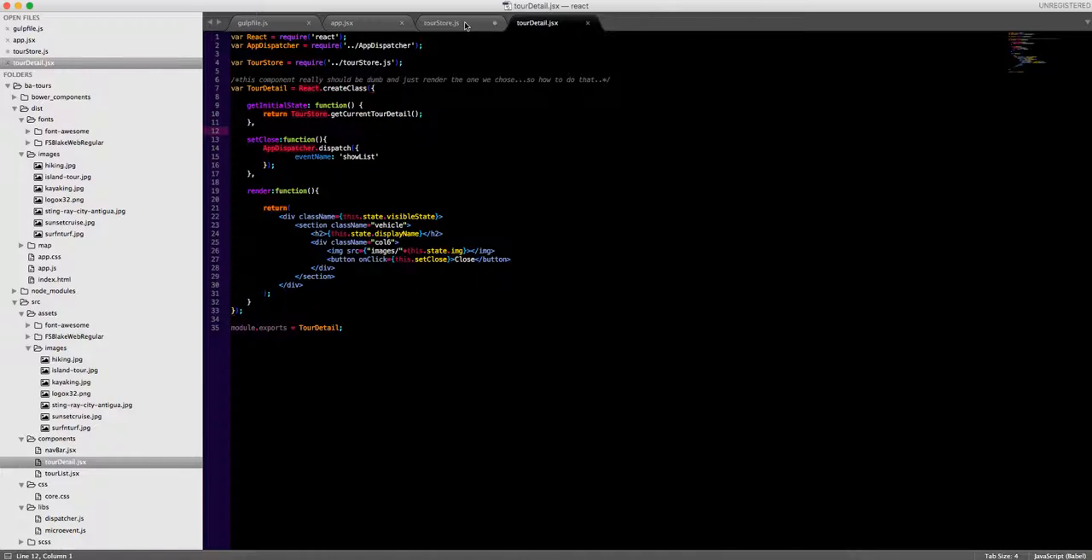
Show tourStore.js with its tour data array and accessor functions
{"action": "left_click", "coordinate": [442, 24]}
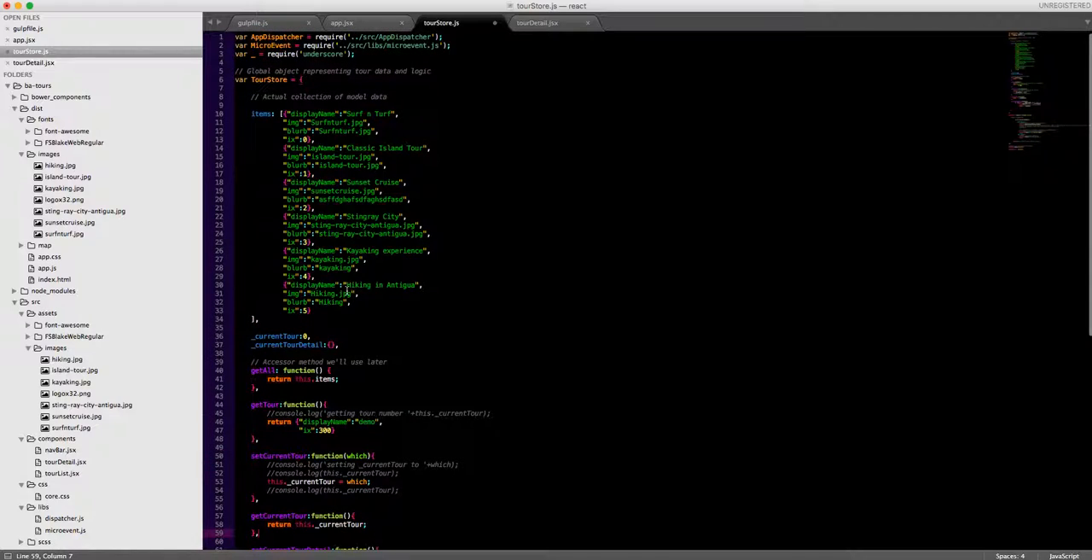
Scroll to the getCurrentTour and getCurrentTourDetail getters, then return to tourDetail.jsx
{"action": "scroll", "scroll_direction": "down", "scroll_amount": 3}
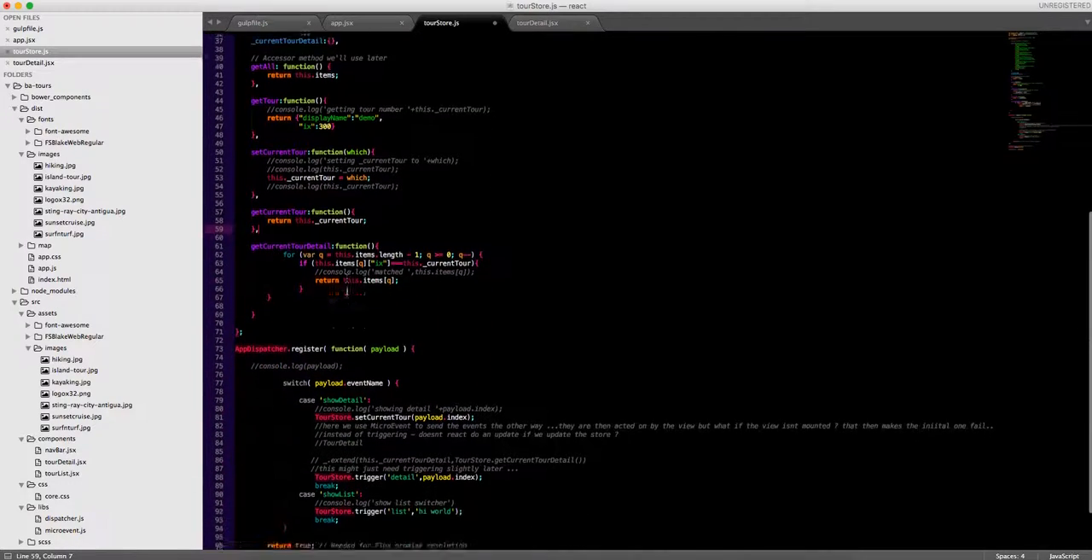
{"action": "scroll", "scroll_direction": "down", "scroll_amount": 3}
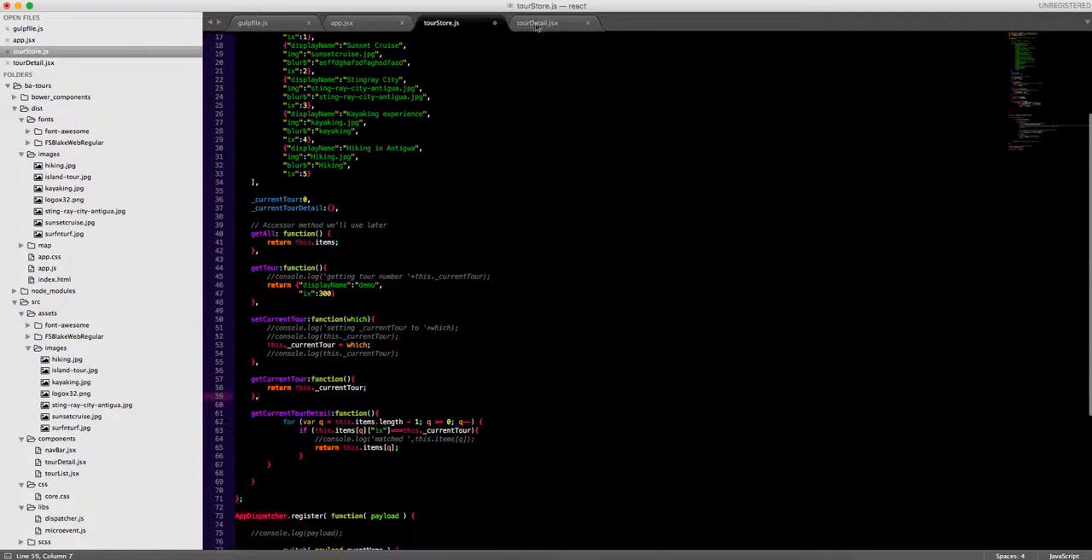
{"action": "left_click", "coordinate": [536, 24]}
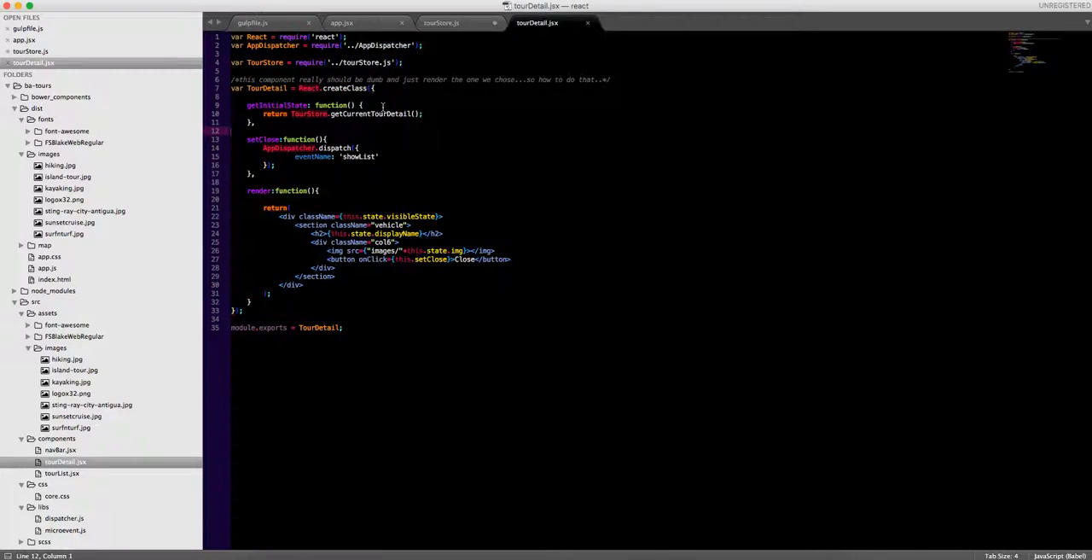
{"action": "left_click", "coordinate": [440, 24]}
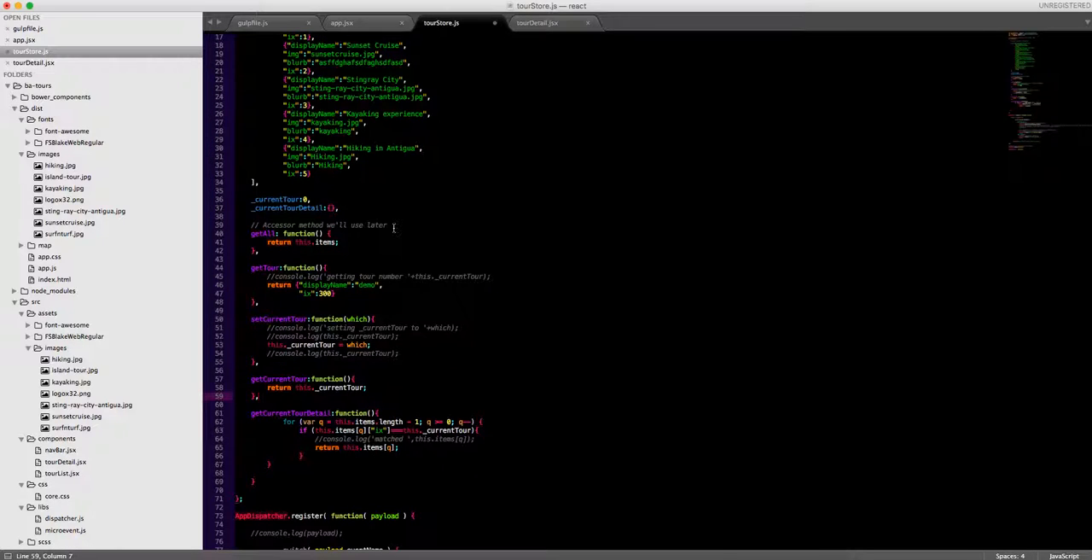
{"action": "scroll", "scroll_direction": "down", "scroll_amount": 3}
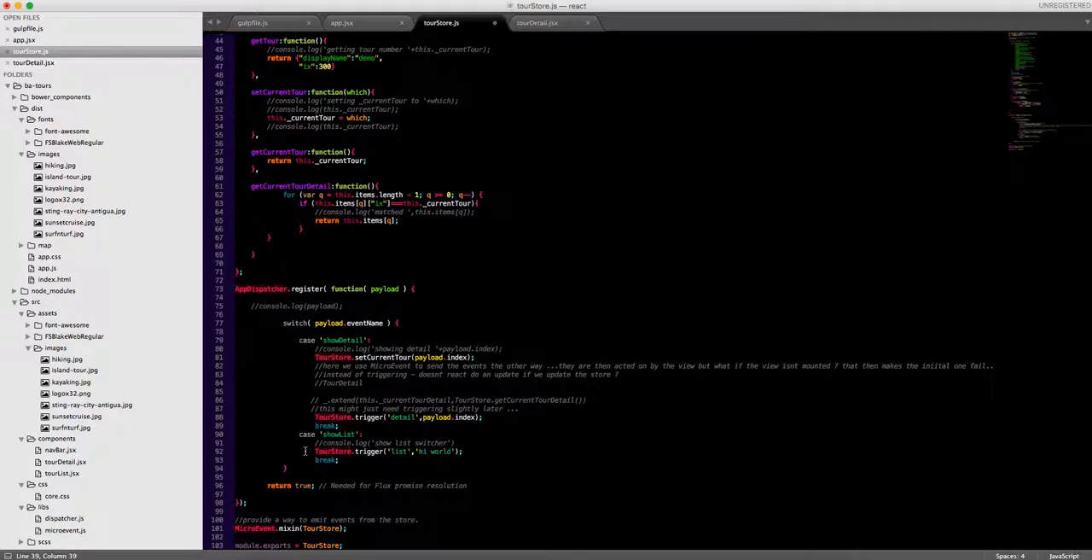
{"action": "scroll", "scroll_direction": "up", "scroll_amount": 3}
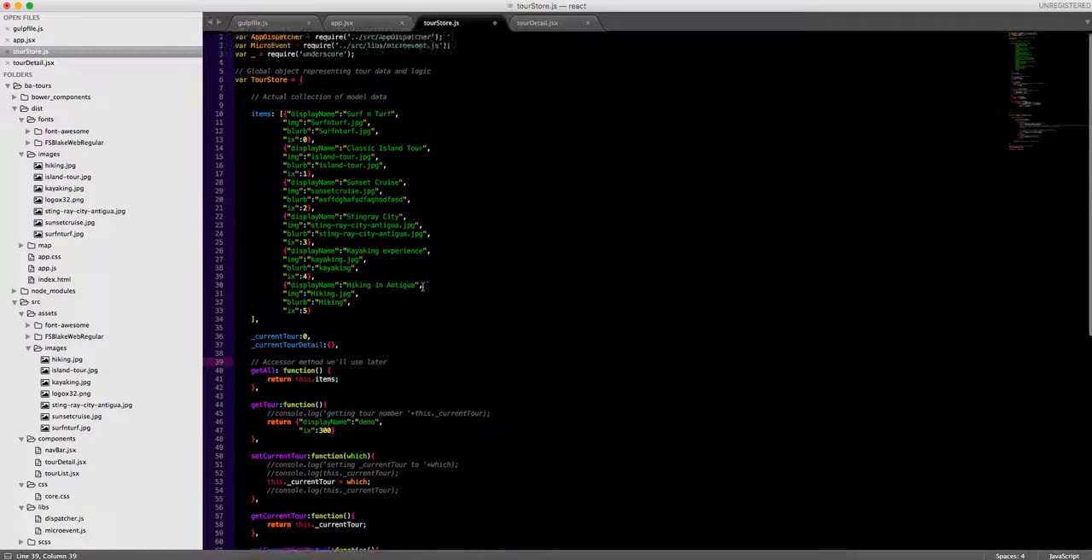
{"action": "left_click", "coordinate": [535, 24]}
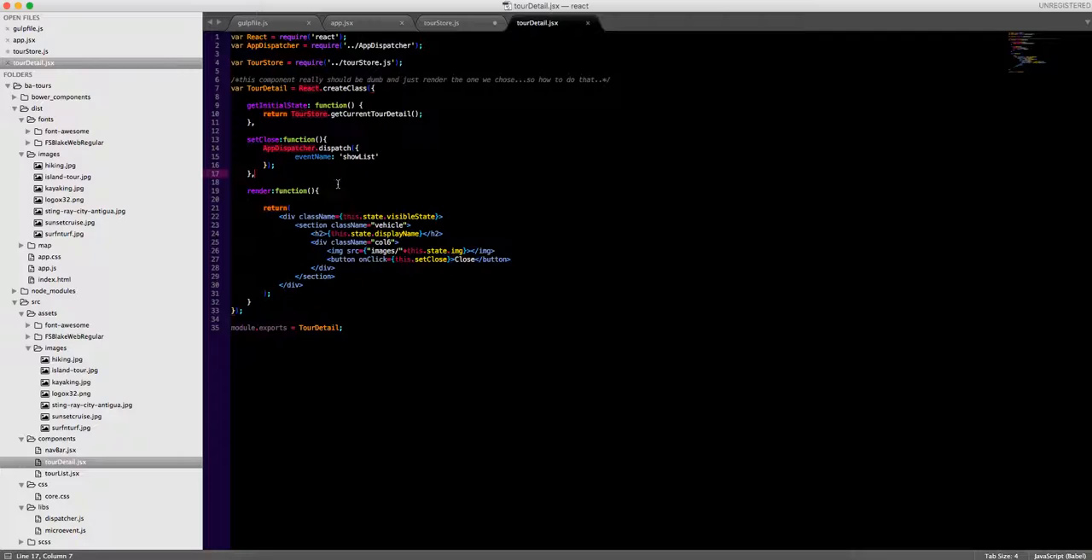
{"action": "mouse_move", "coordinate": [735, 49]}
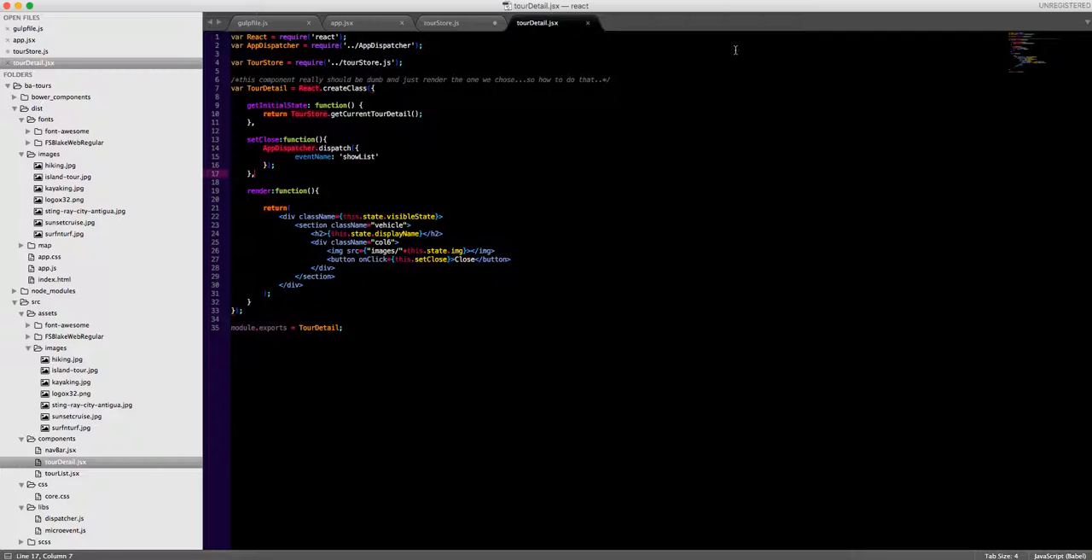